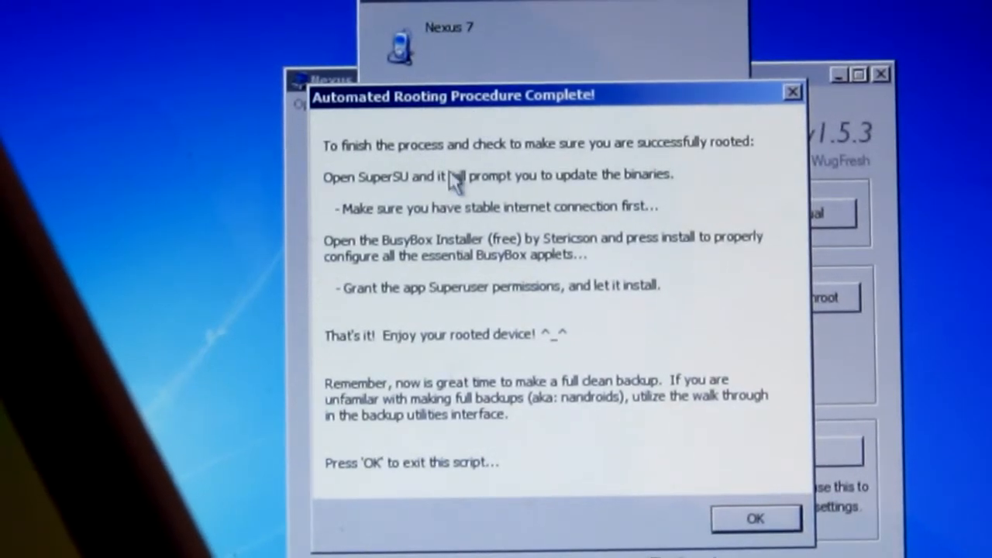
mouse_move(670, 159)
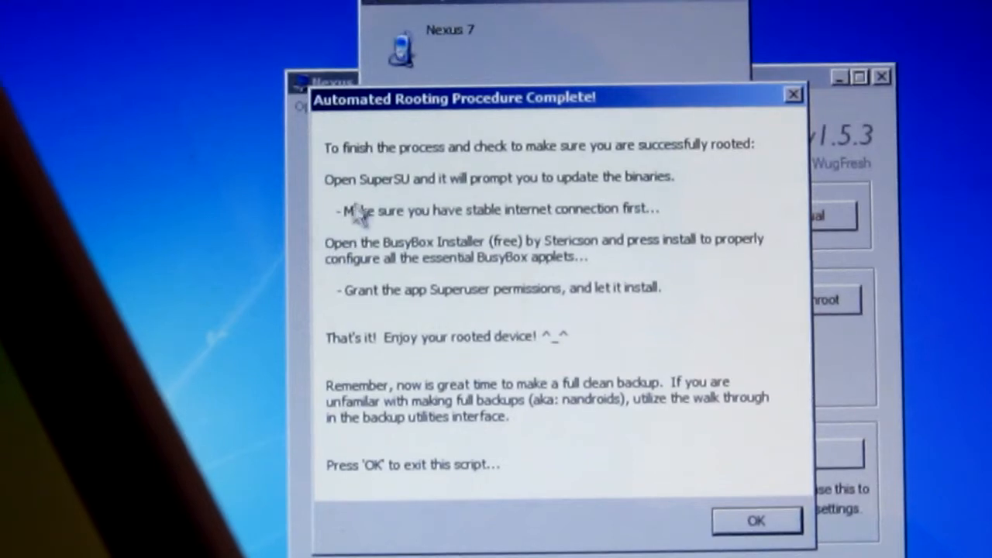
mouse_move(452, 193)
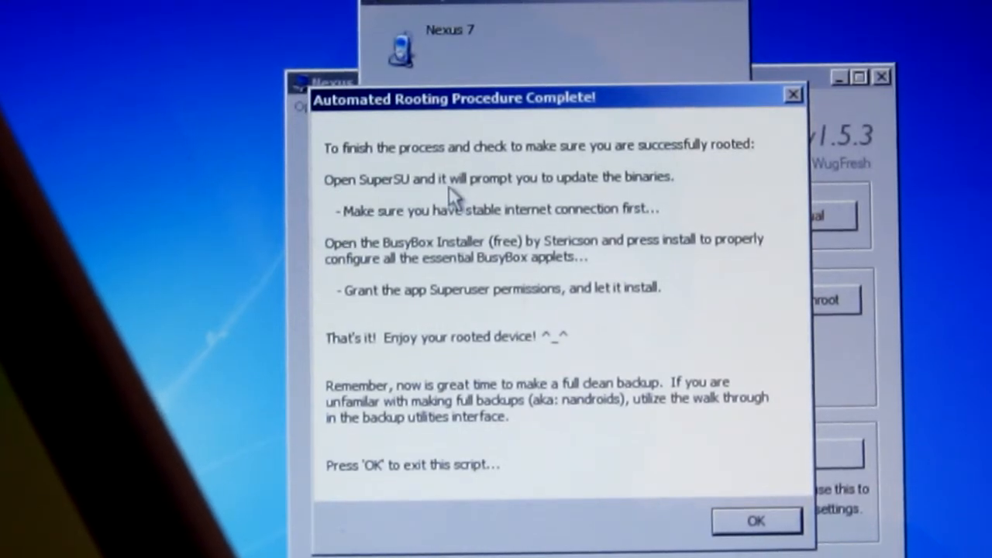
mouse_move(555, 205)
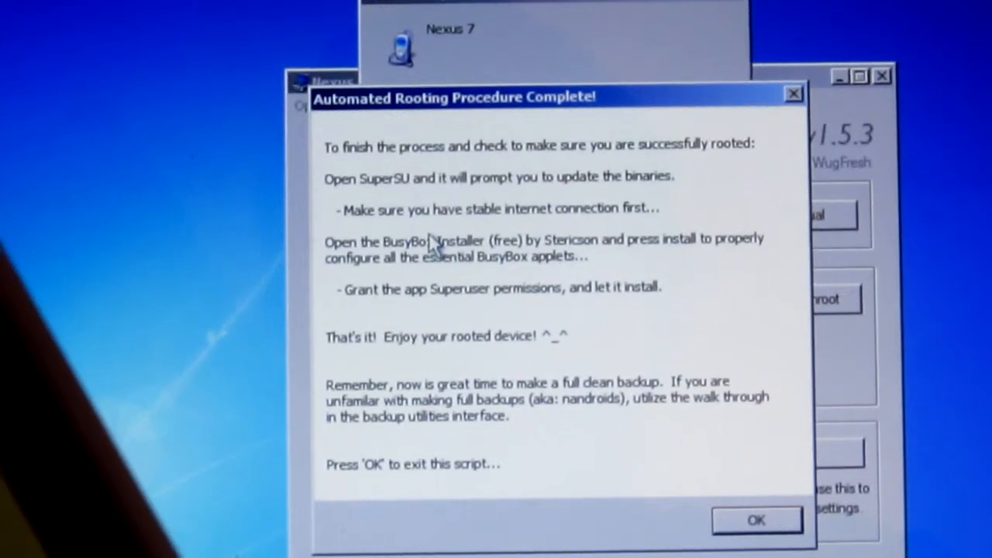
mouse_move(396, 233)
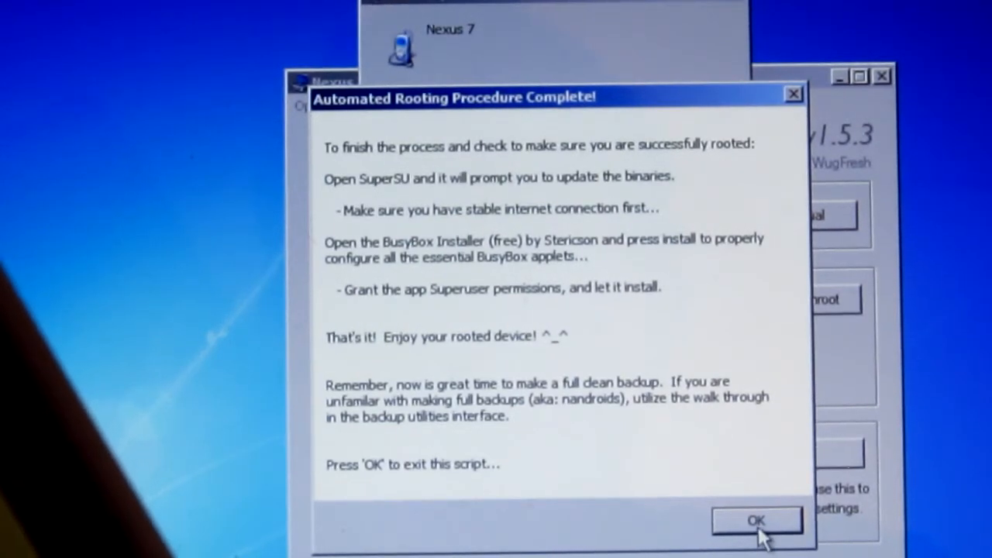
Dismiss the toolkit's rooting-complete message and launch SuperSU on the Nexus 7.
left_click(756, 521)
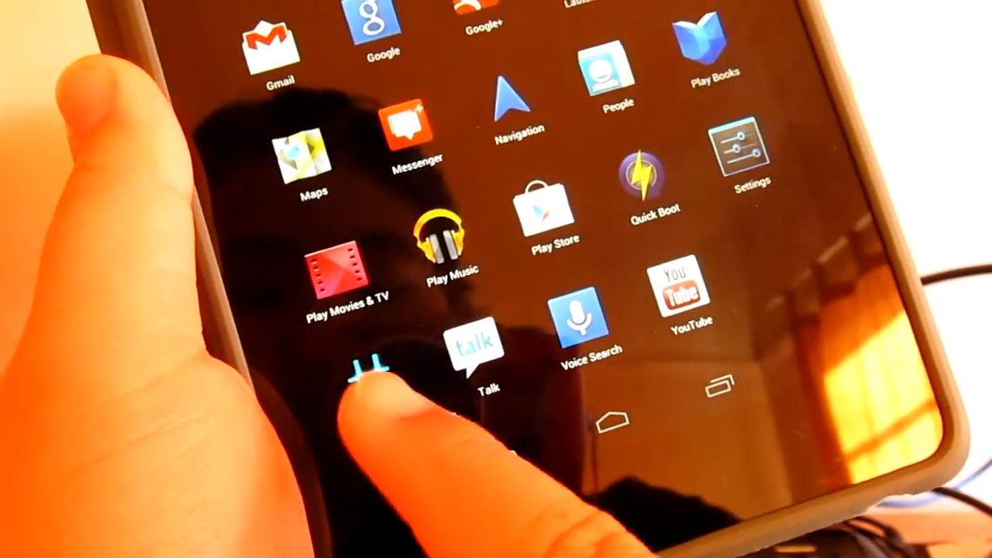
left_click(363, 376)
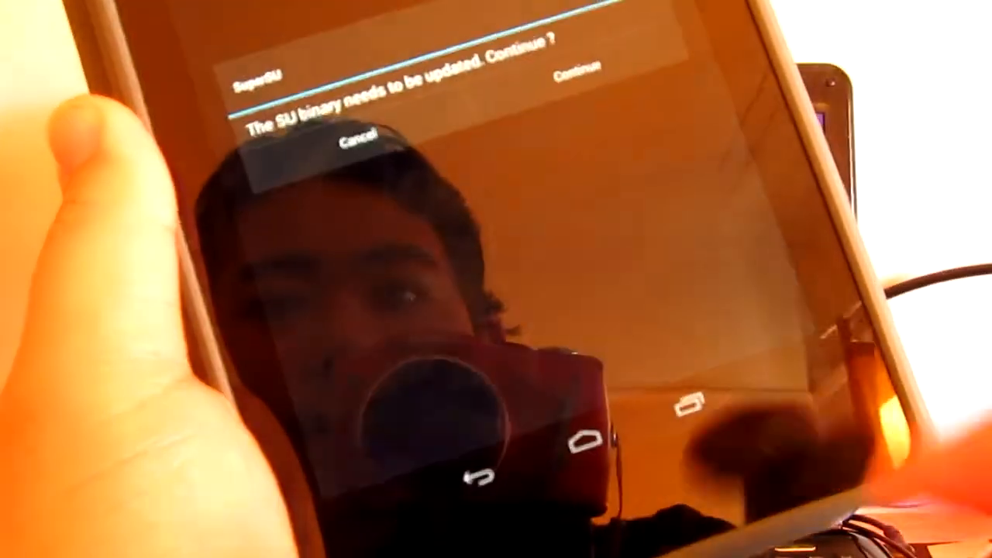